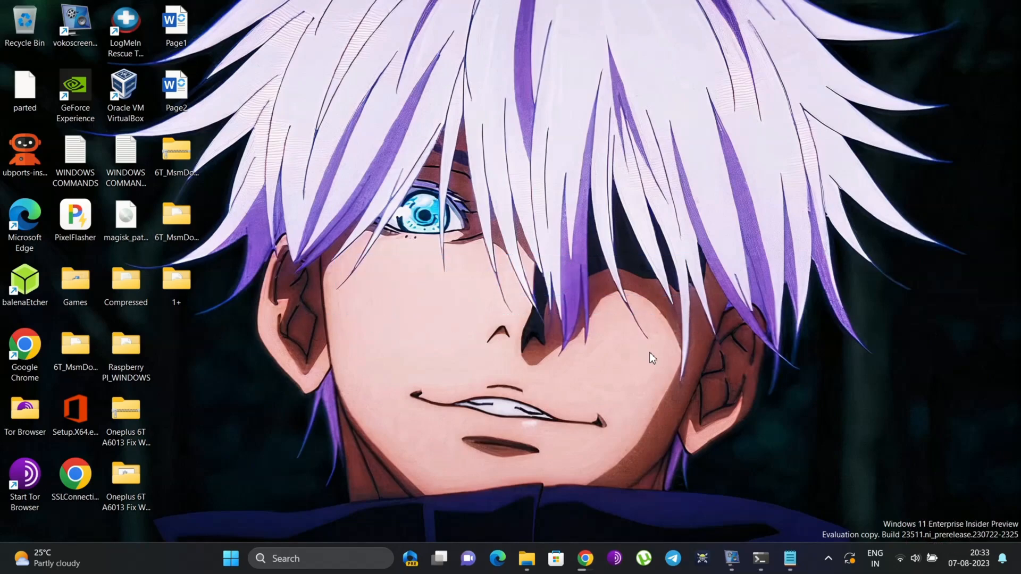
pyautogui.moveTo(638, 527)
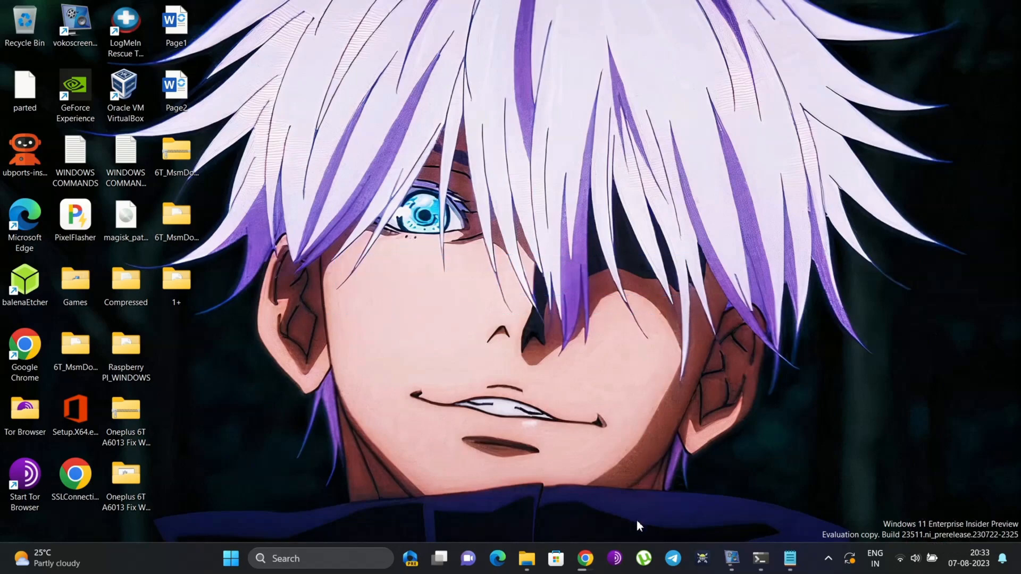